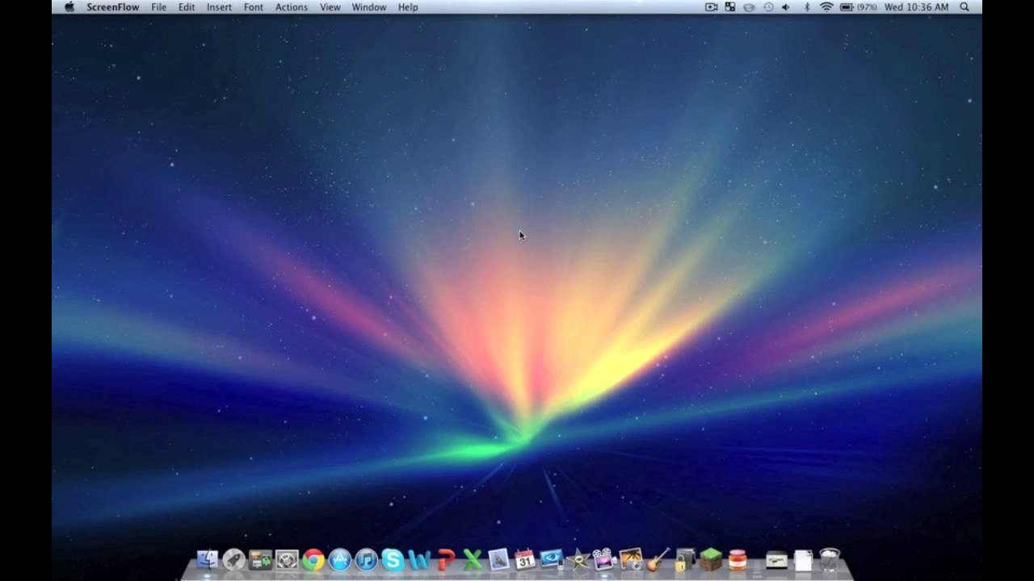
mouse_move(351, 306)
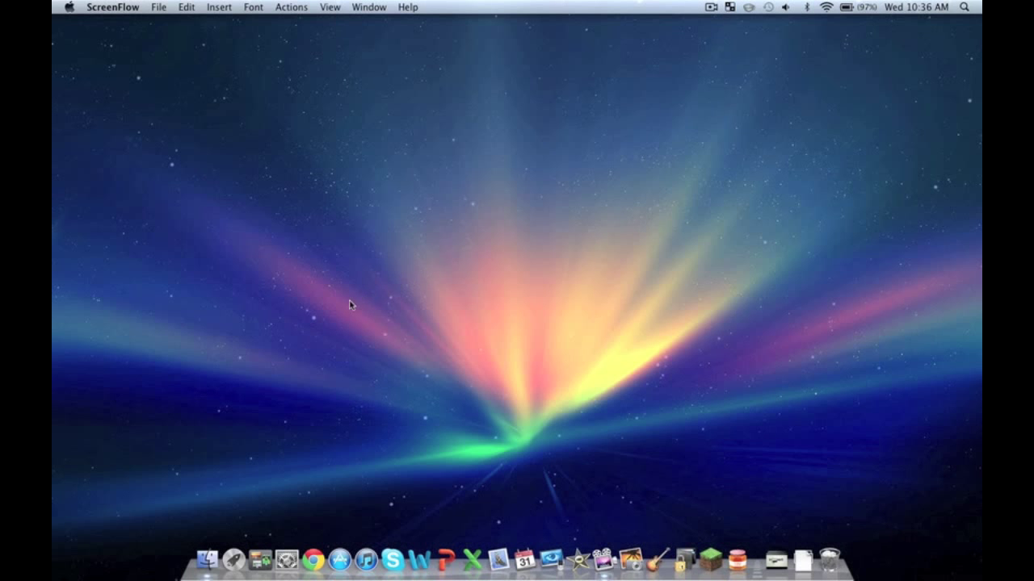
mouse_move(164, 499)
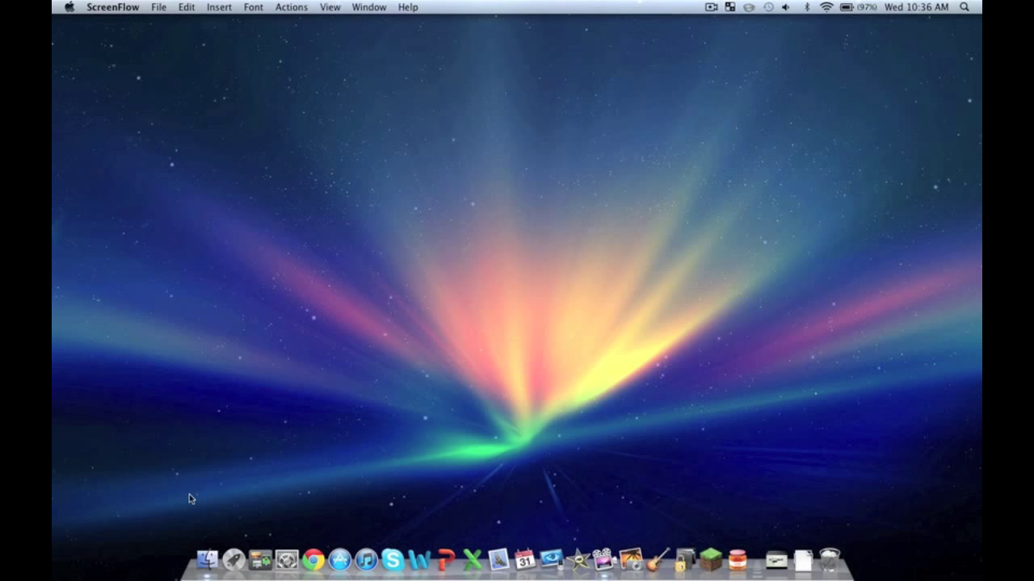
- Browse from the home folder through Library and Application Support into the minecraft folder
left_click(208, 559)
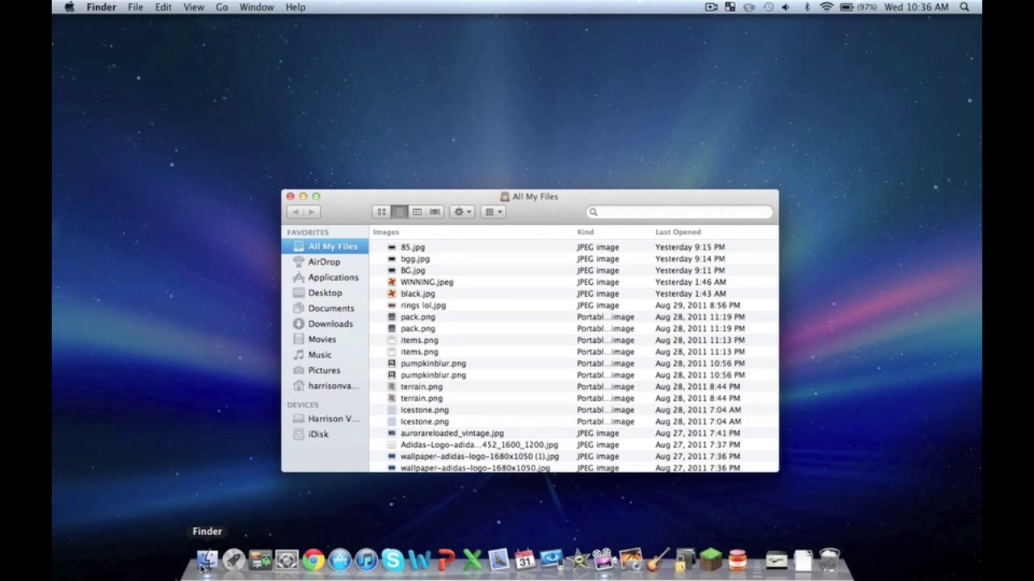
mouse_move(329, 385)
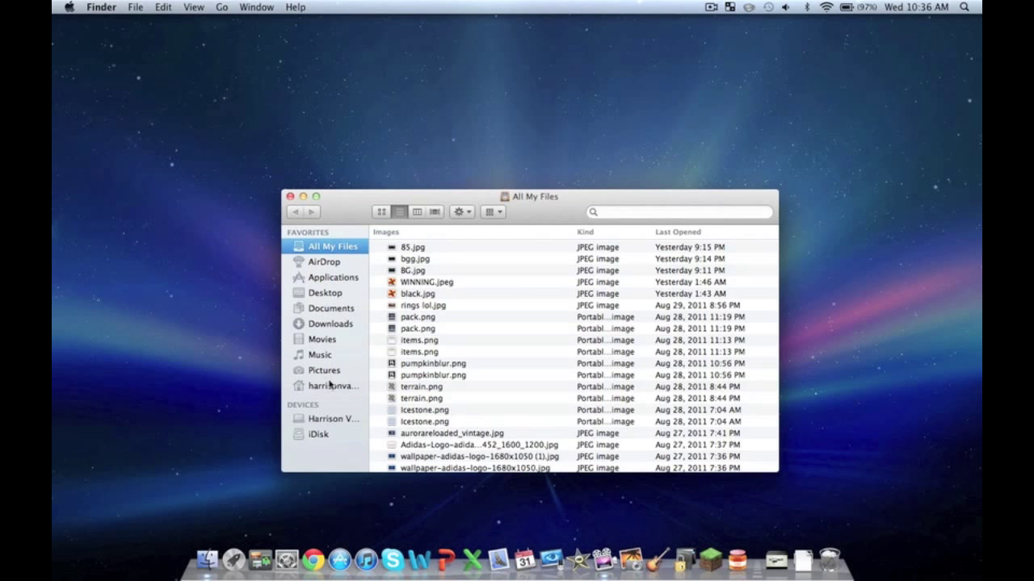
left_click(328, 385)
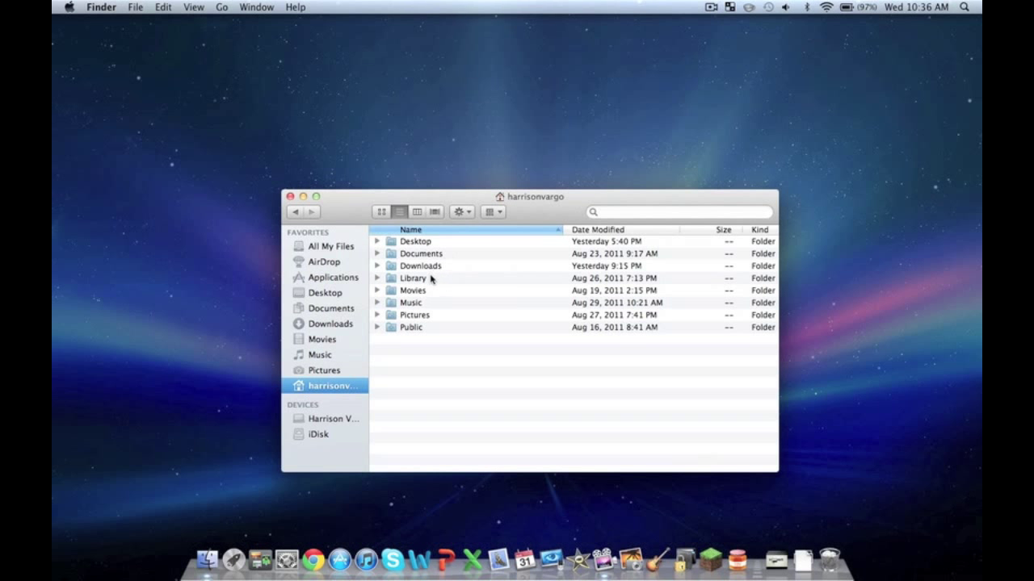
mouse_move(391, 290)
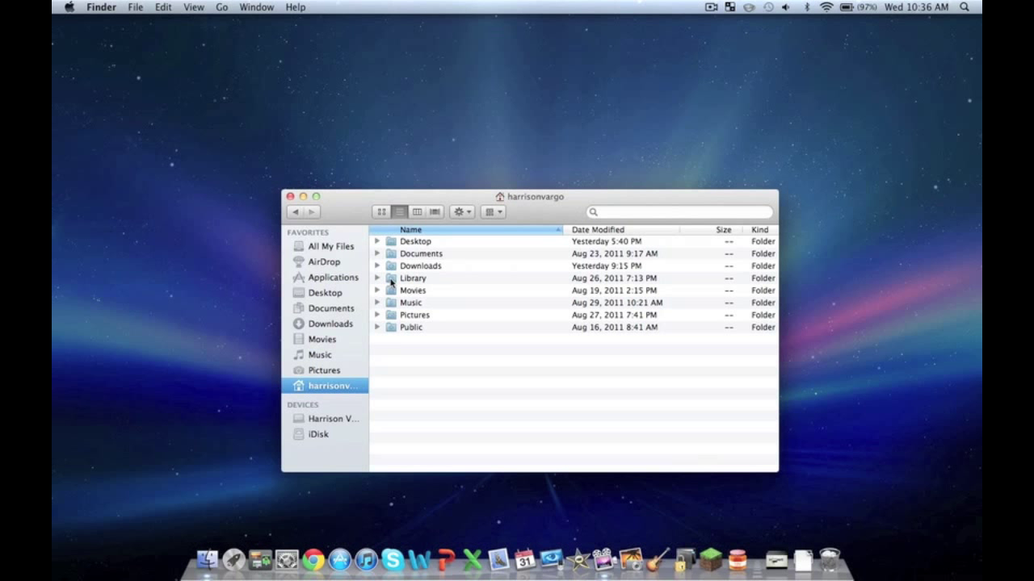
mouse_move(371, 307)
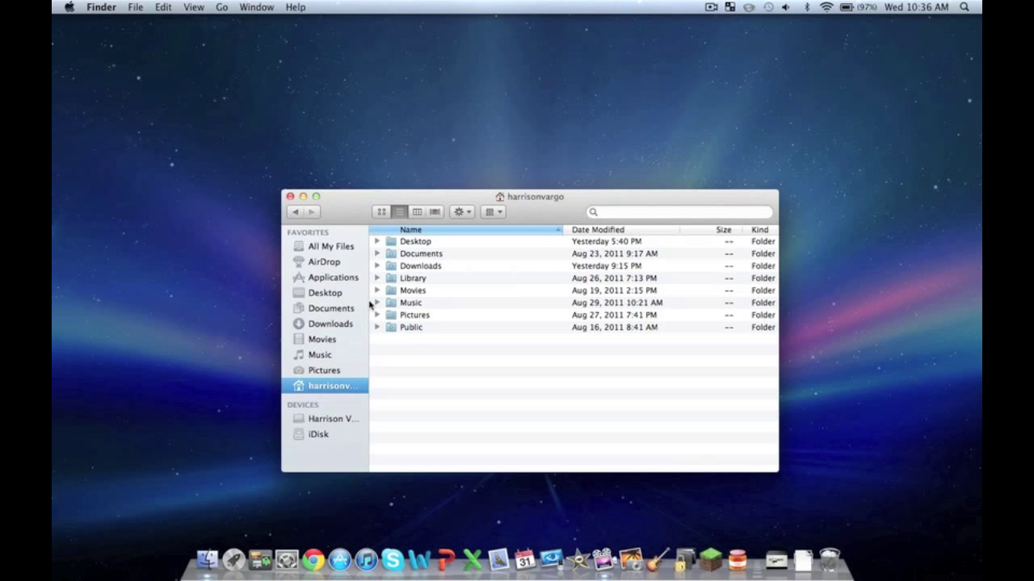
mouse_move(412, 278)
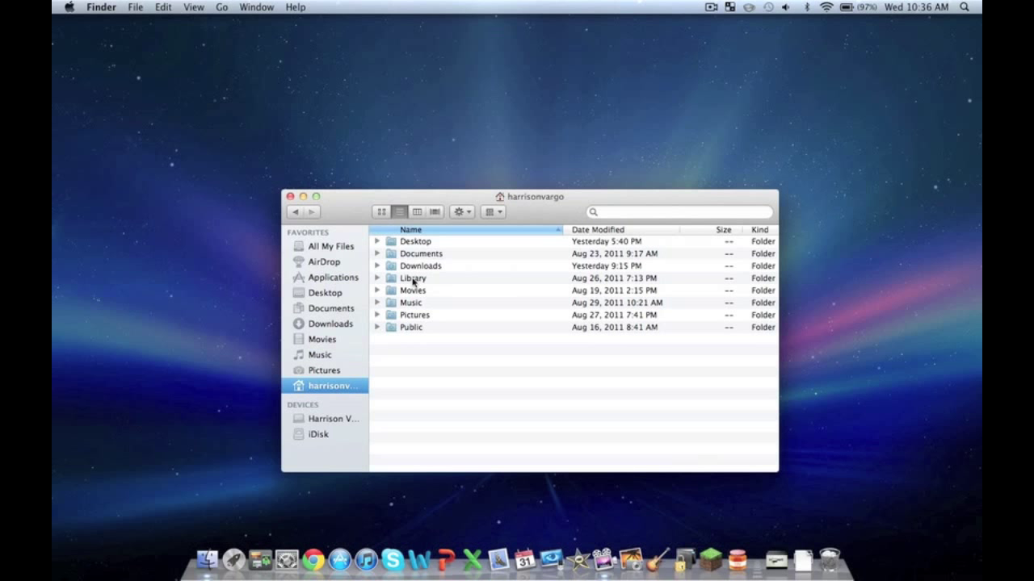
double_click(412, 277)
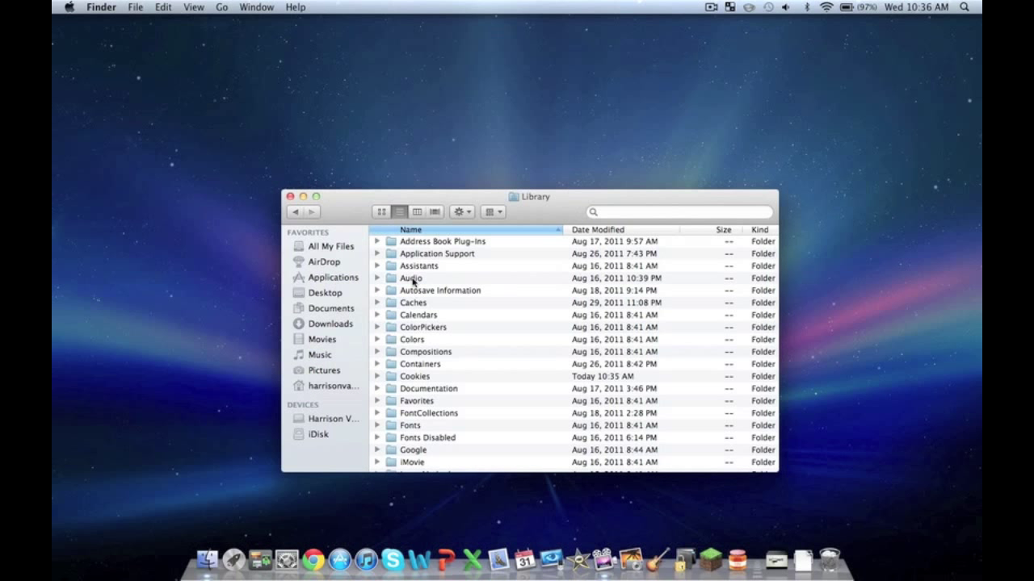
left_click(437, 253)
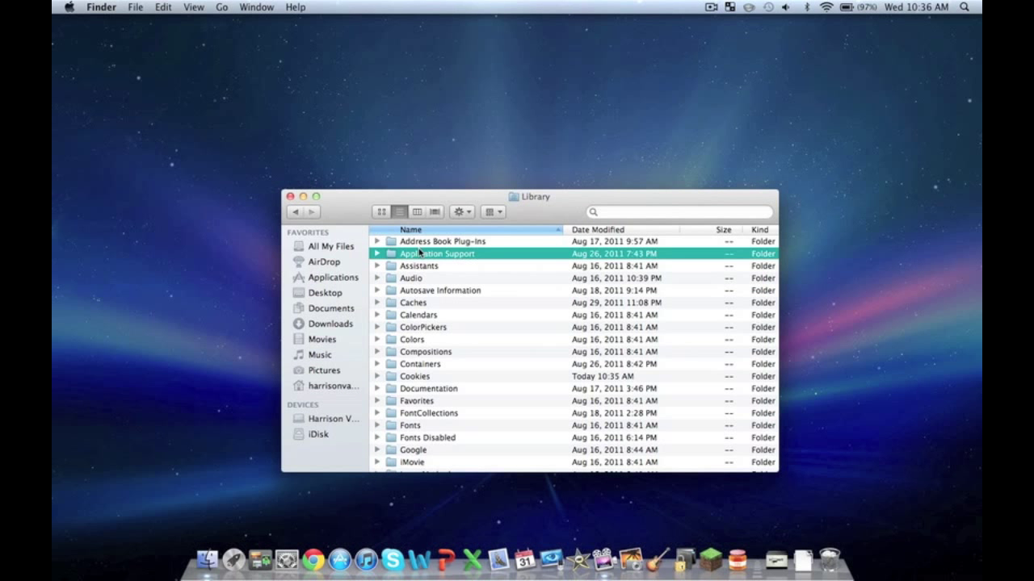
double_click(437, 254)
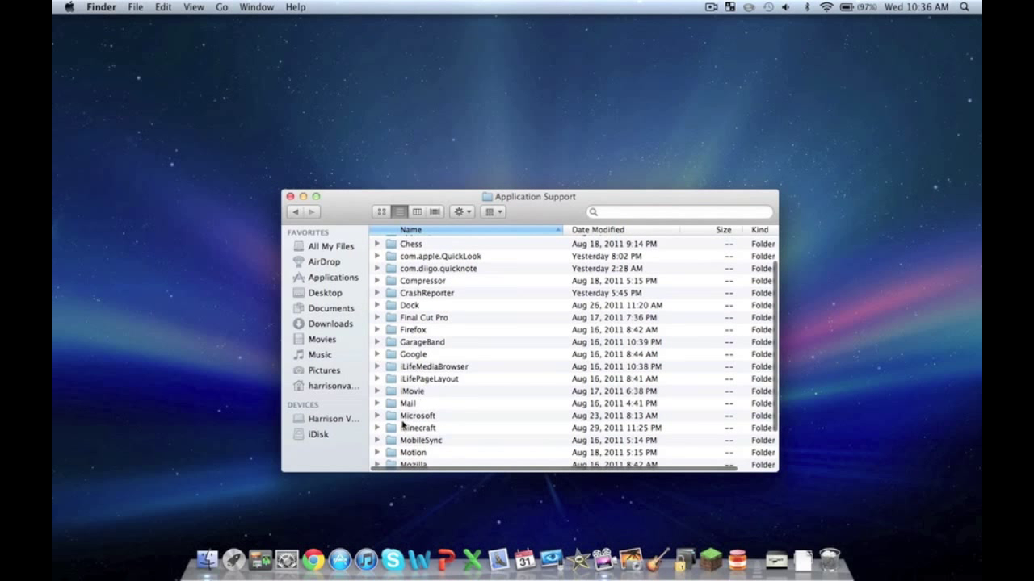
double_click(415, 427)
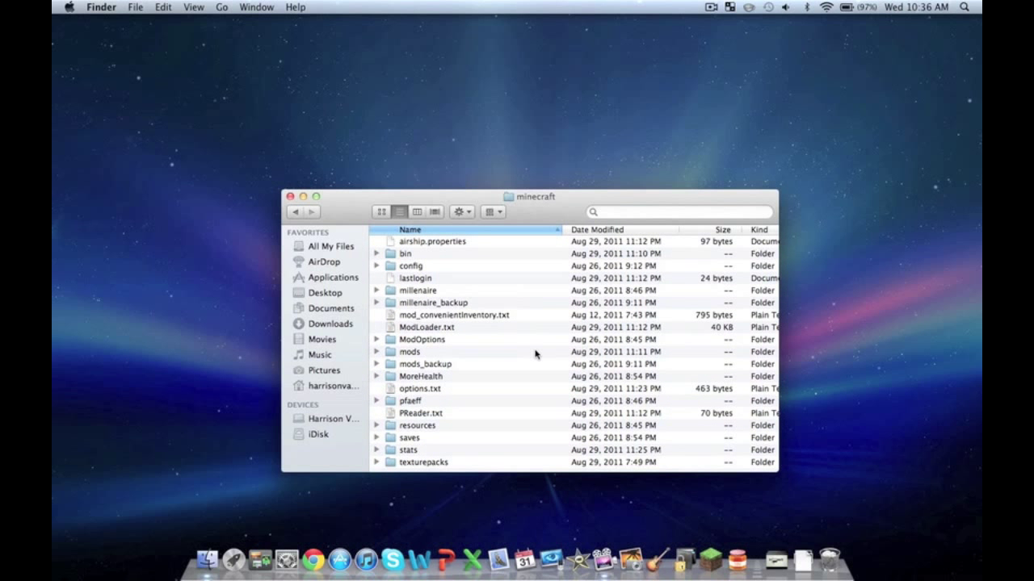
mouse_move(492, 359)
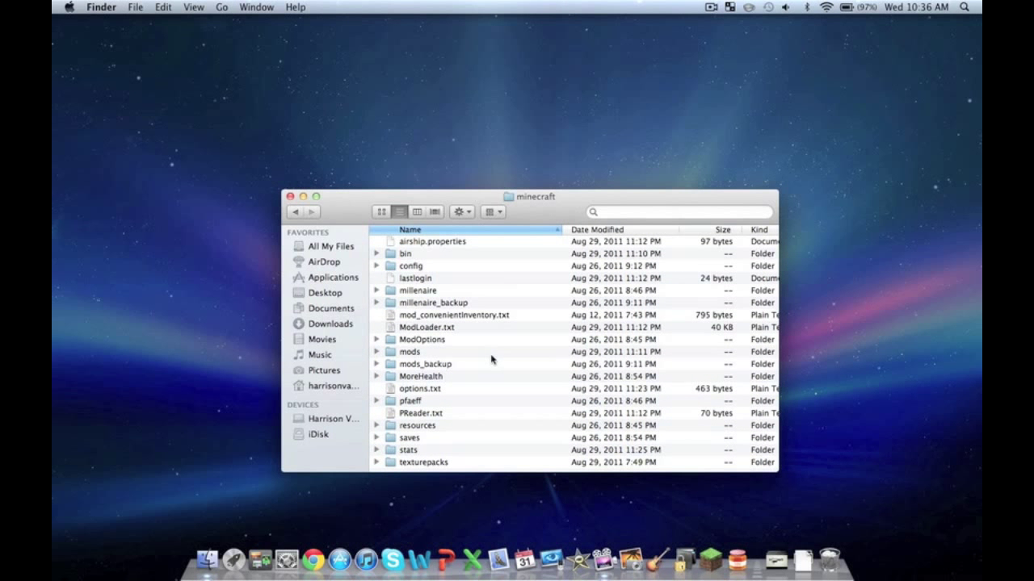
mouse_move(436, 363)
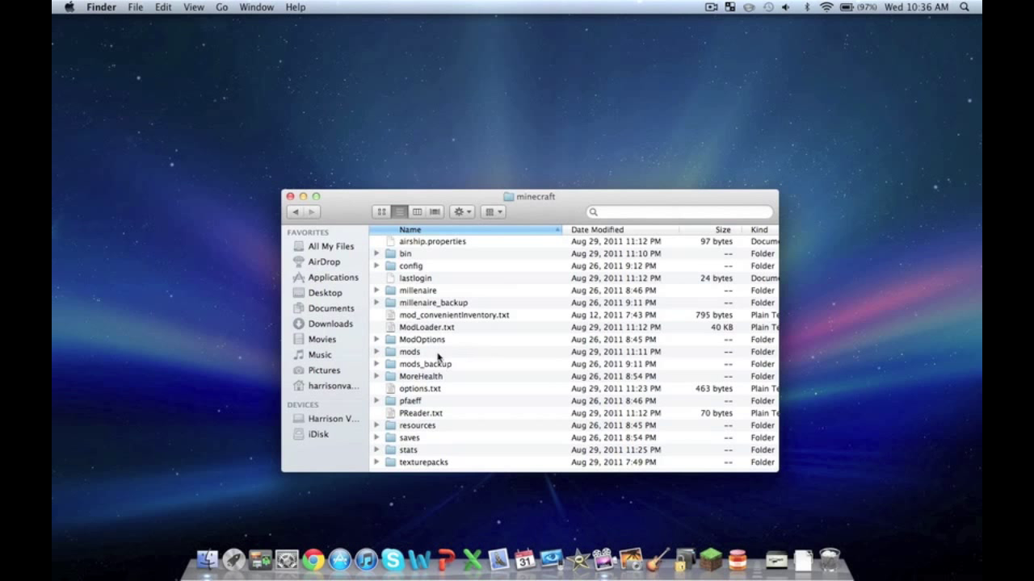
- Open the mods folder and then the zombe mod folder inside it
double_click(408, 351)
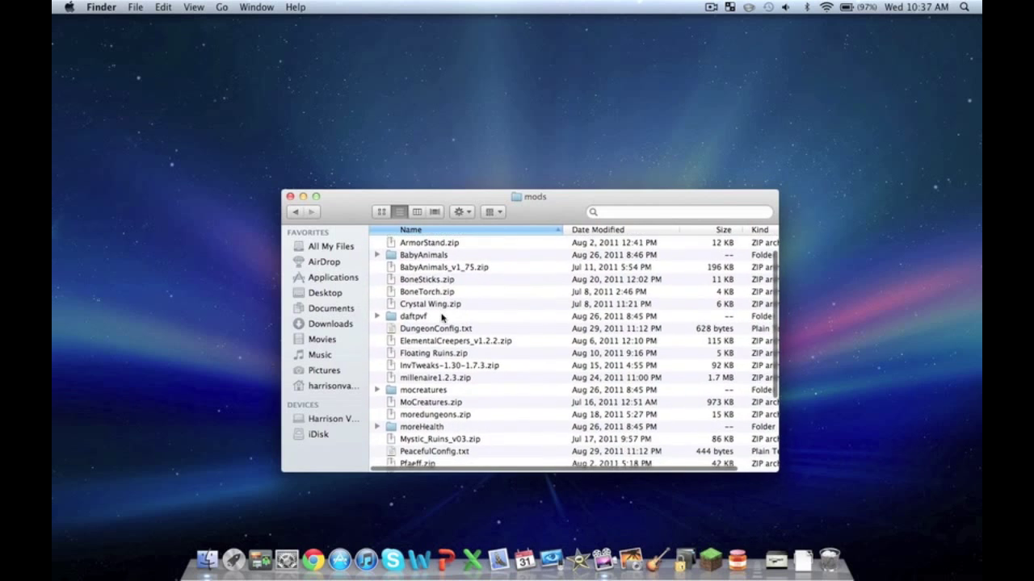
scroll("down", 3)
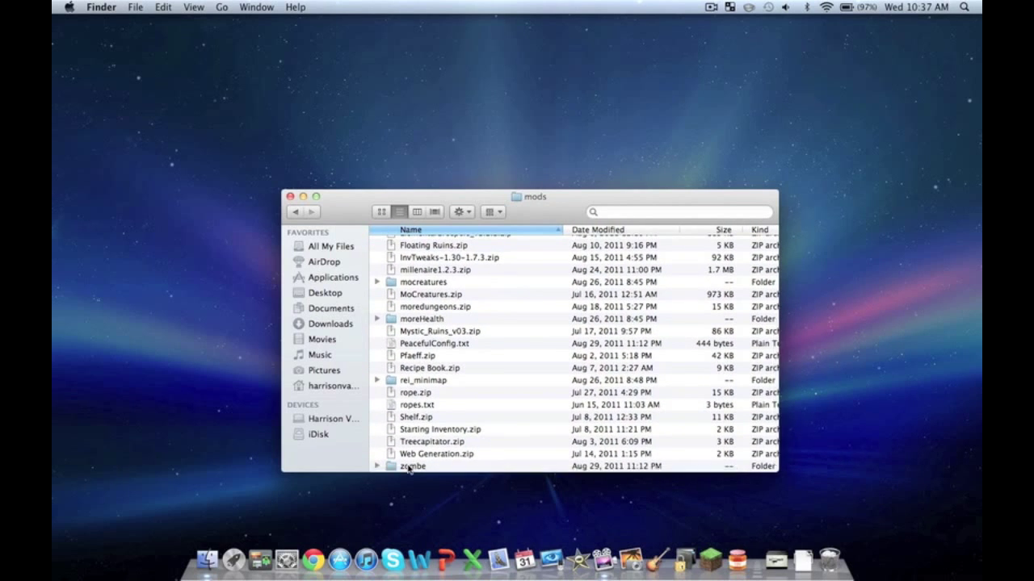
left_click(411, 466)
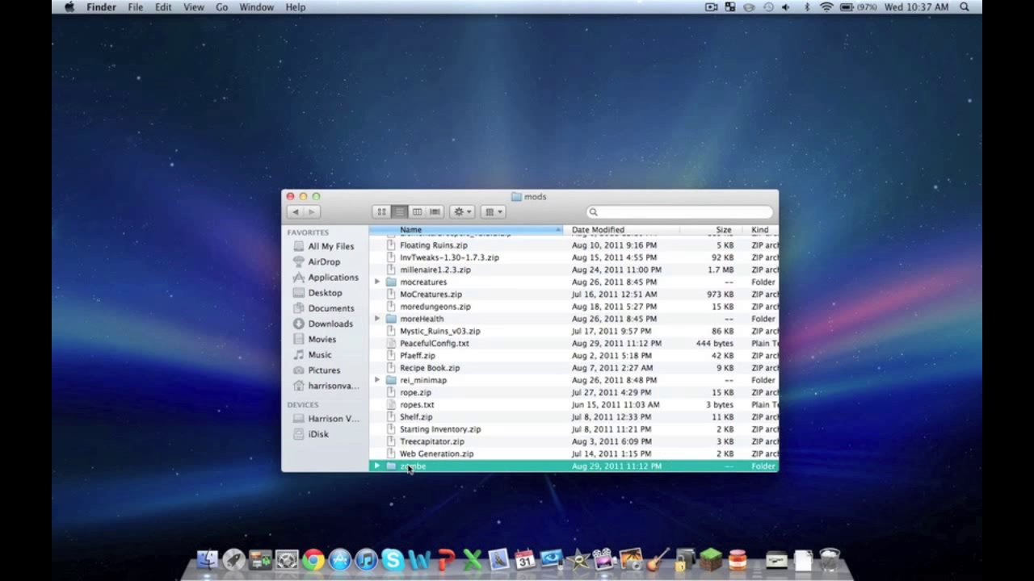
double_click(412, 467)
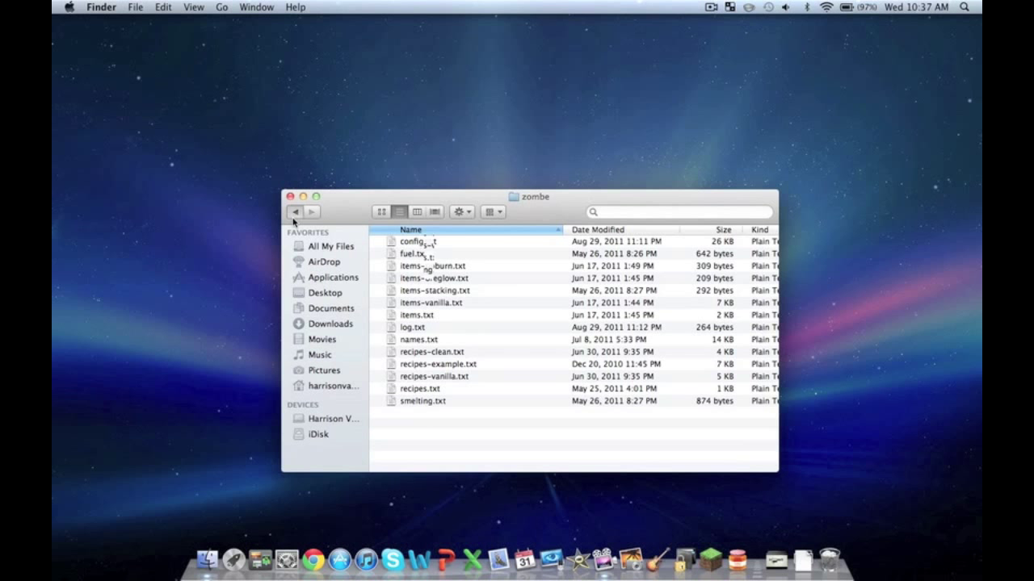
- Return to mods, scroll the list, and reopen the zombe folder
left_click(295, 211)
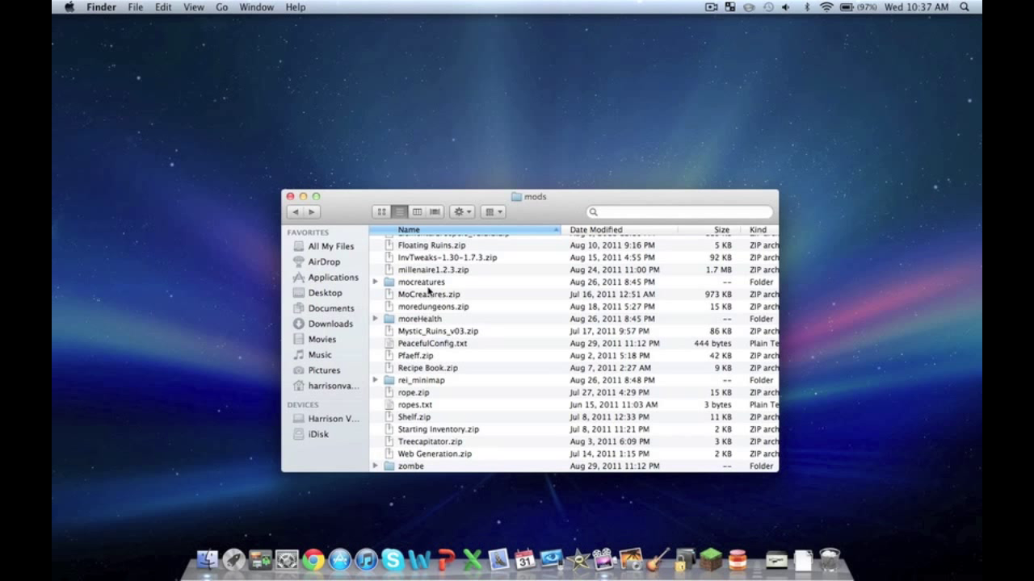
scroll("up", 3)
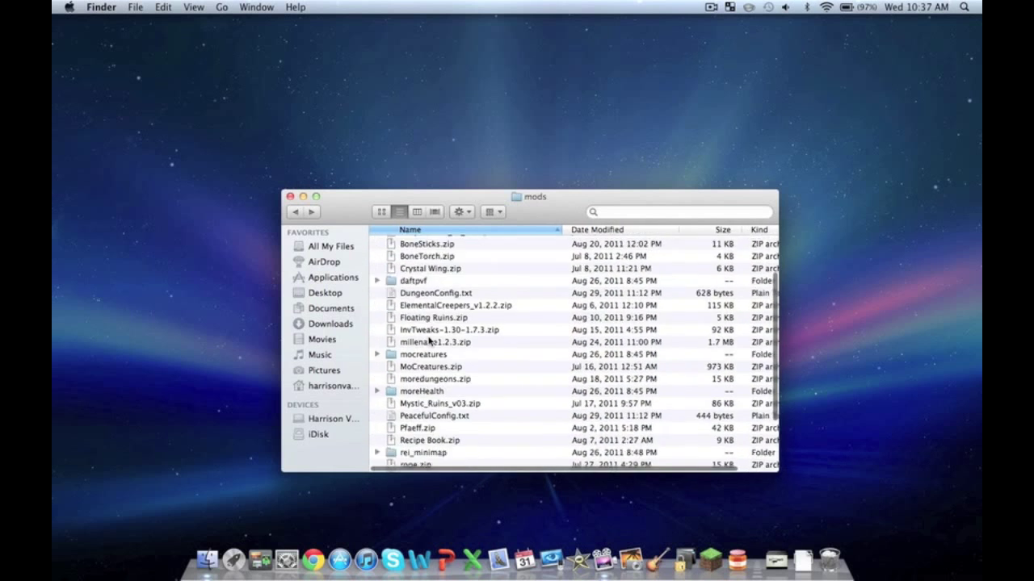
scroll("down", 3)
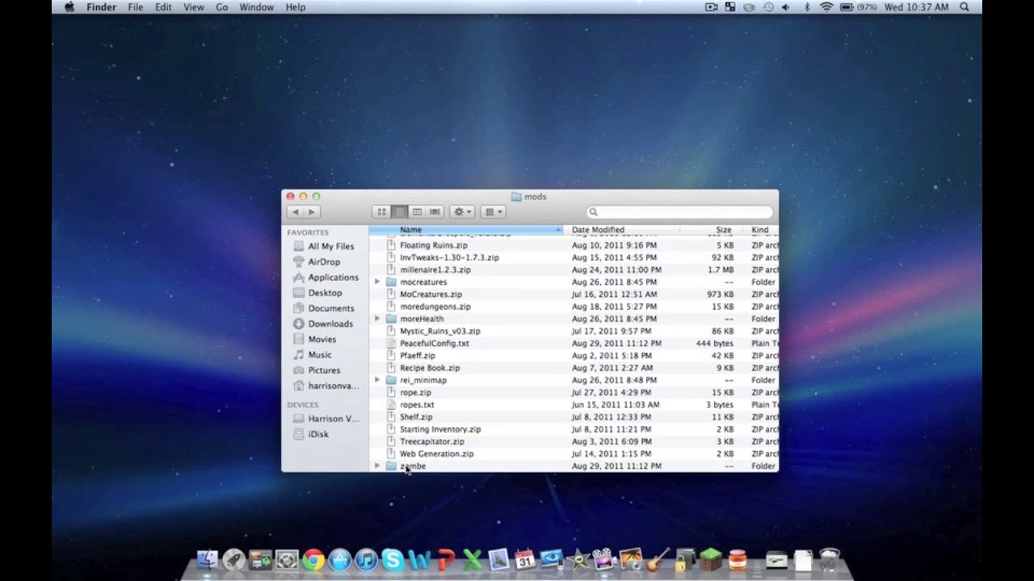
double_click(410, 466)
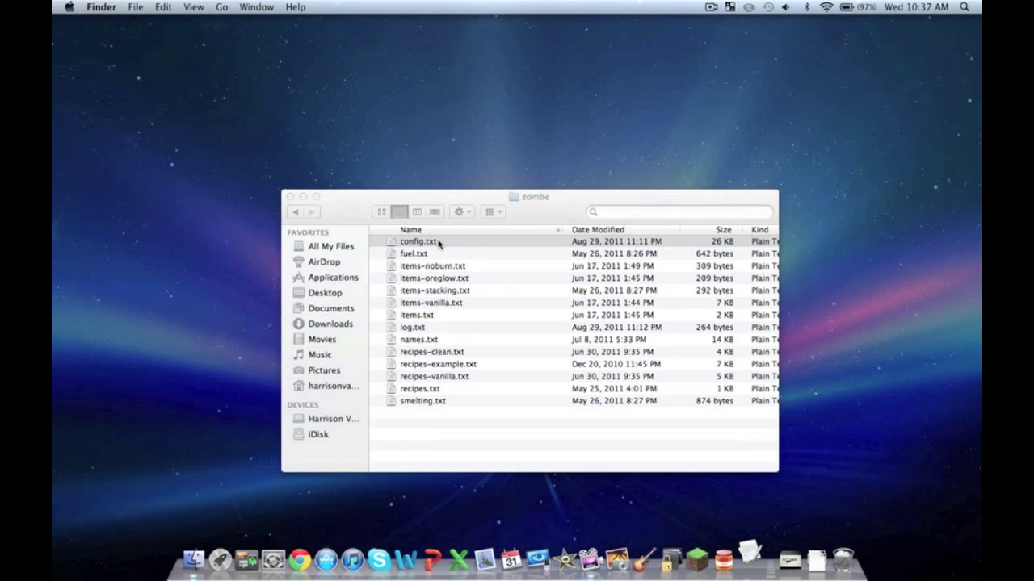
- Open config.txt in TextEdit, scroll its zombe settings, then close the folder window
double_click(418, 242)
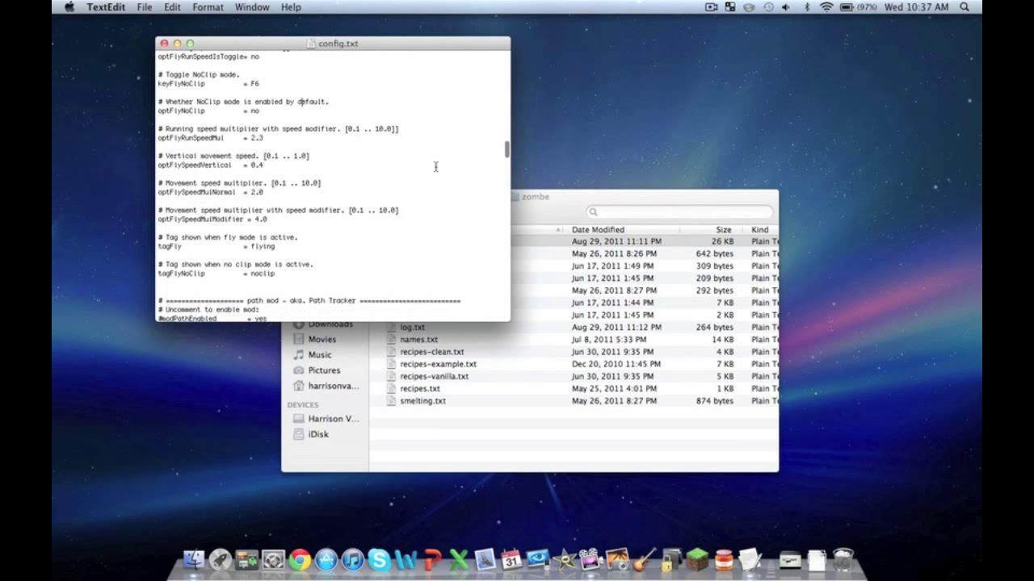
scroll("down", 3)
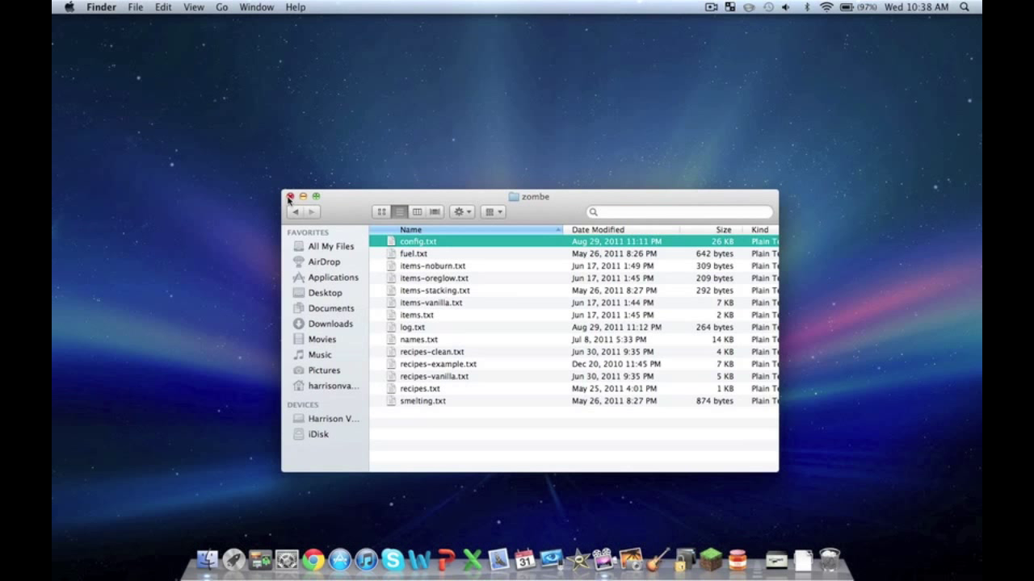
left_click(290, 196)
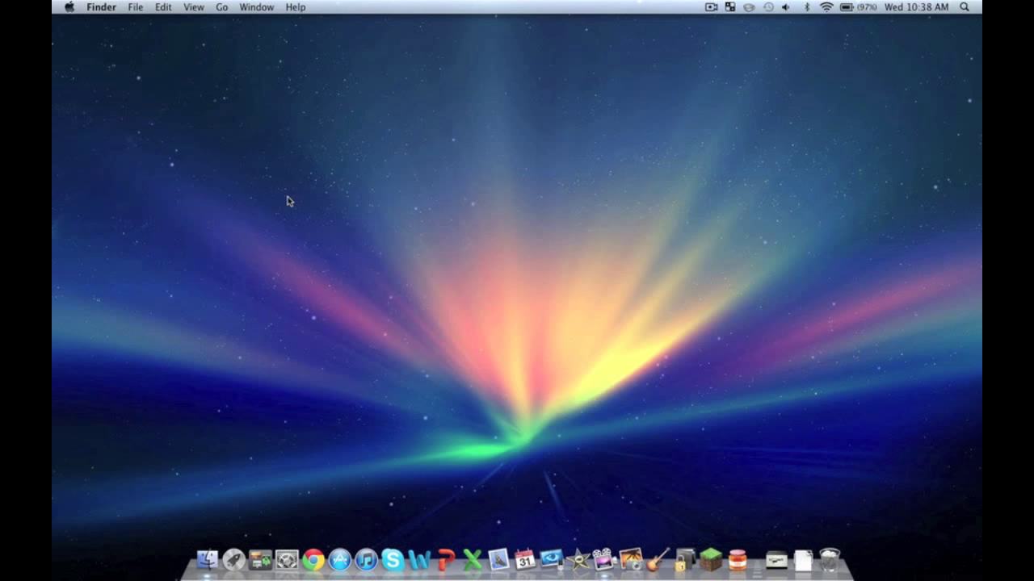
mouse_move(446, 159)
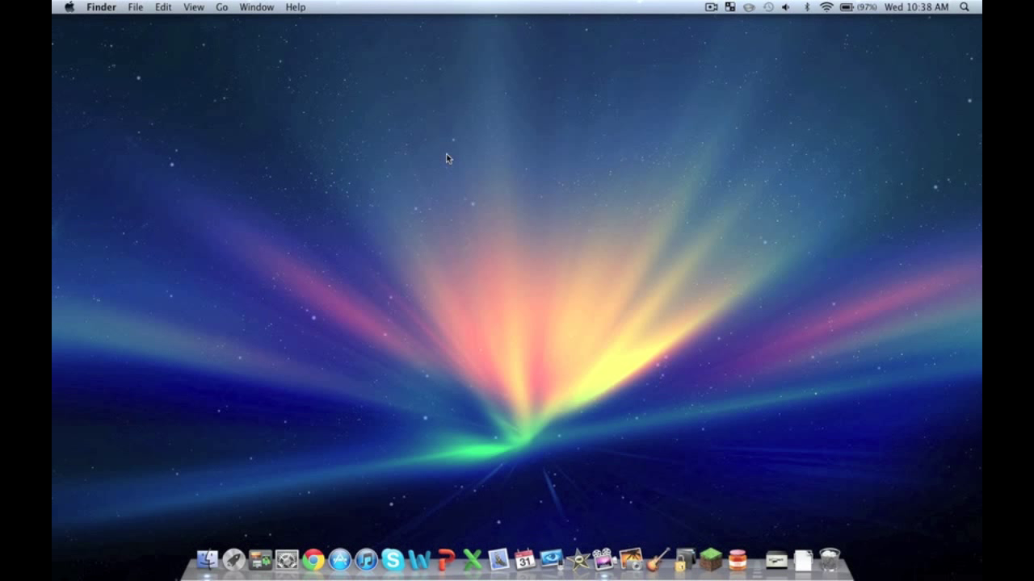